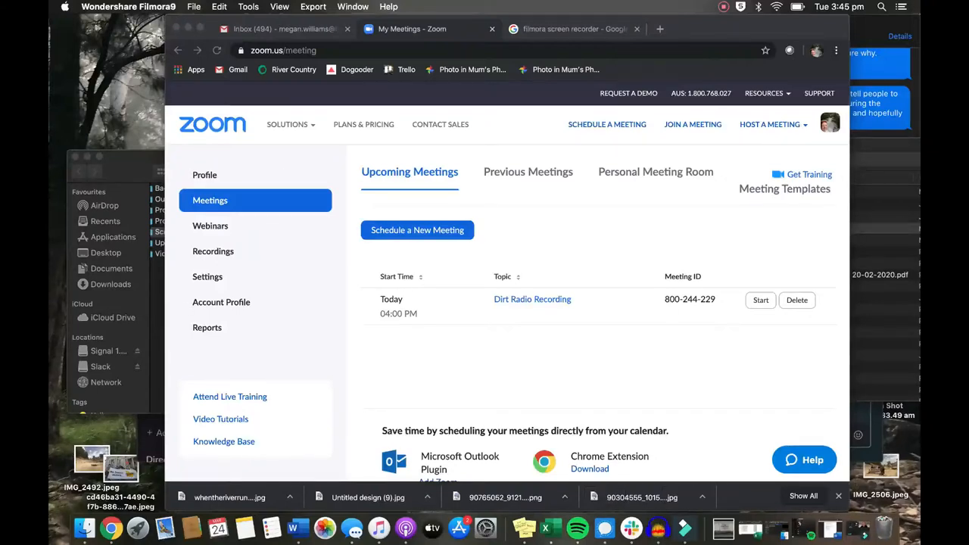
pyautogui.moveTo(702, 51)
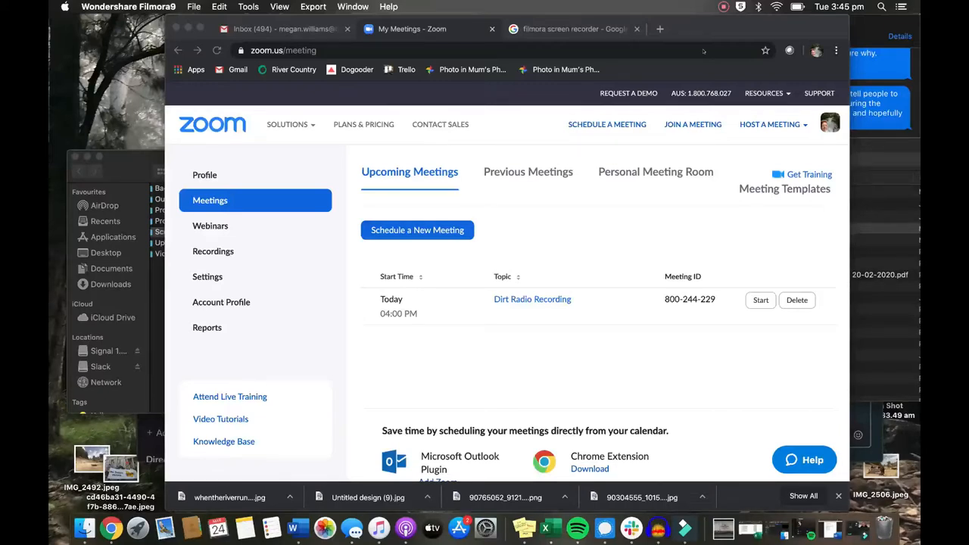
pyautogui.moveTo(371, 54)
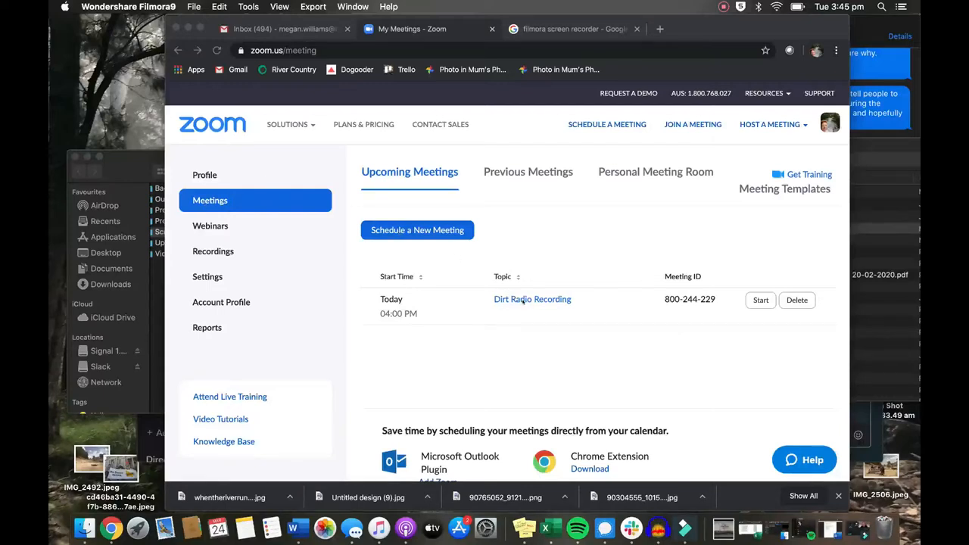
# Open the upcoming Dirt Radio Recording meeting from the scheduled meetings list.
pyautogui.click(533, 300)
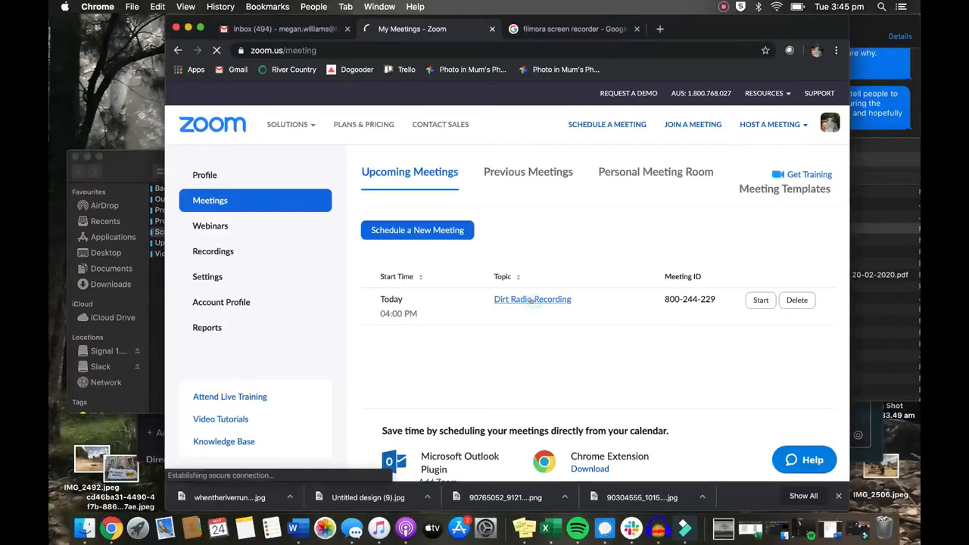
# Start the Dirt Radio Recording meeting and join with computer audio.
pyautogui.click(533, 298)
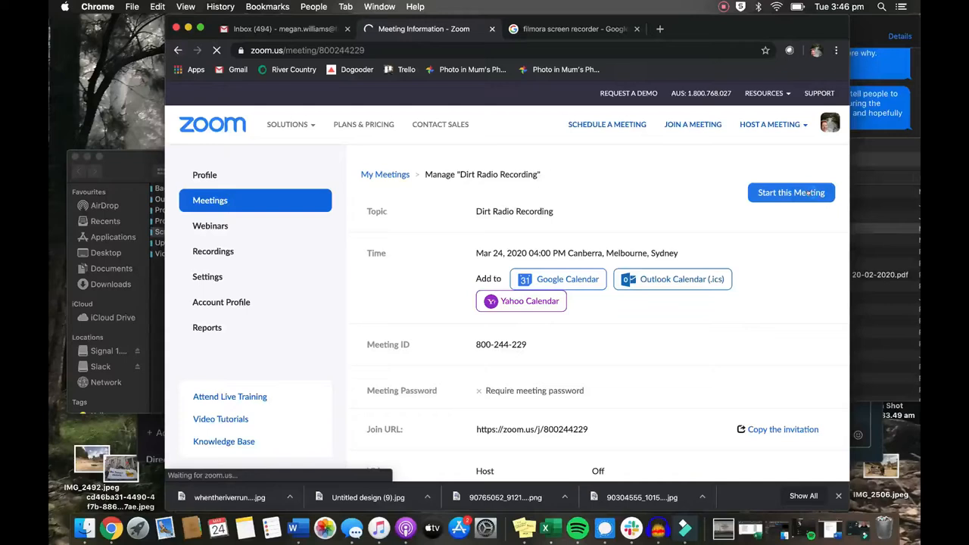
pyautogui.click(790, 192)
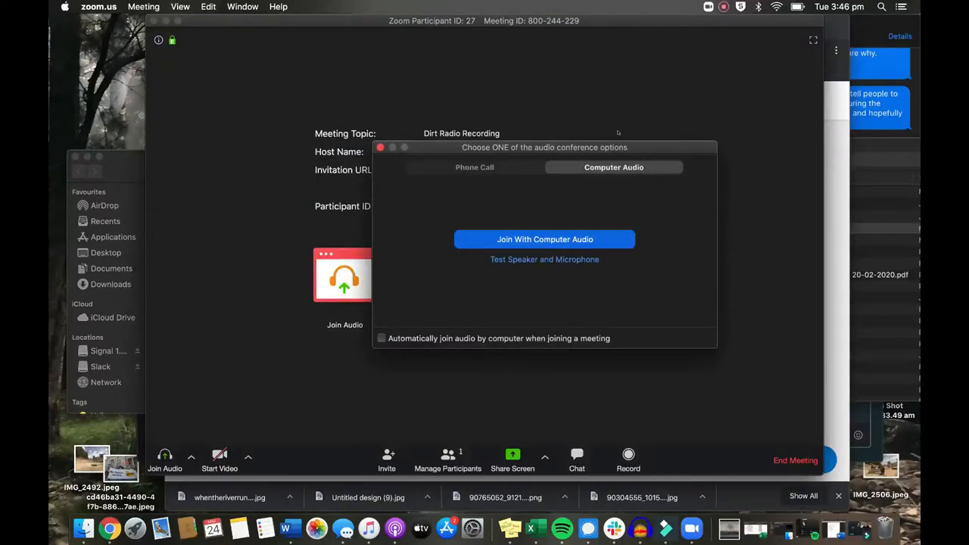
pyautogui.click(545, 240)
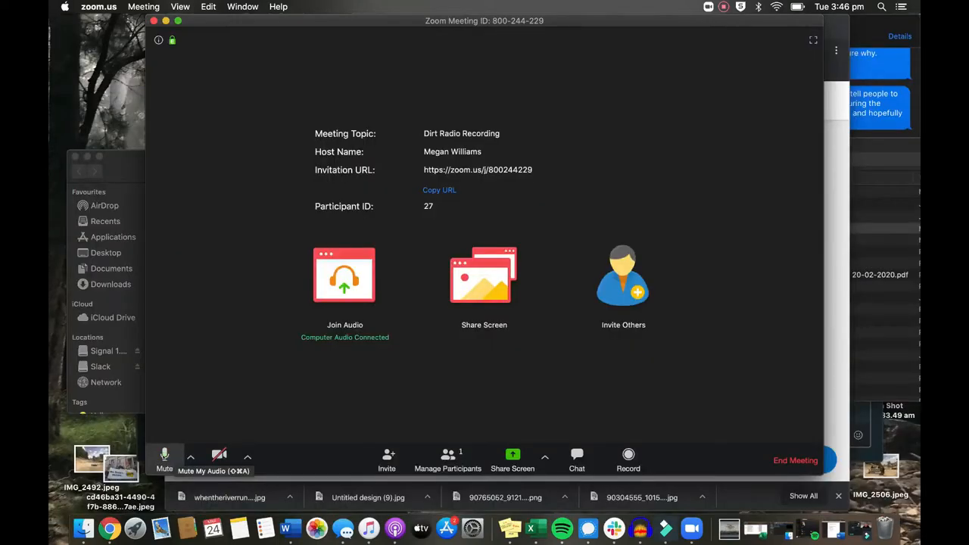
pyautogui.moveTo(218, 455)
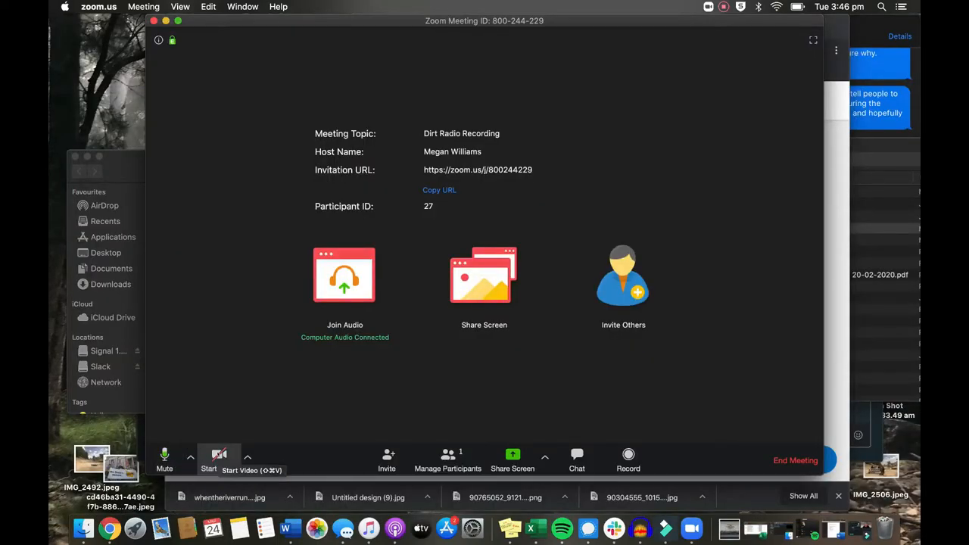
pyautogui.moveTo(629, 455)
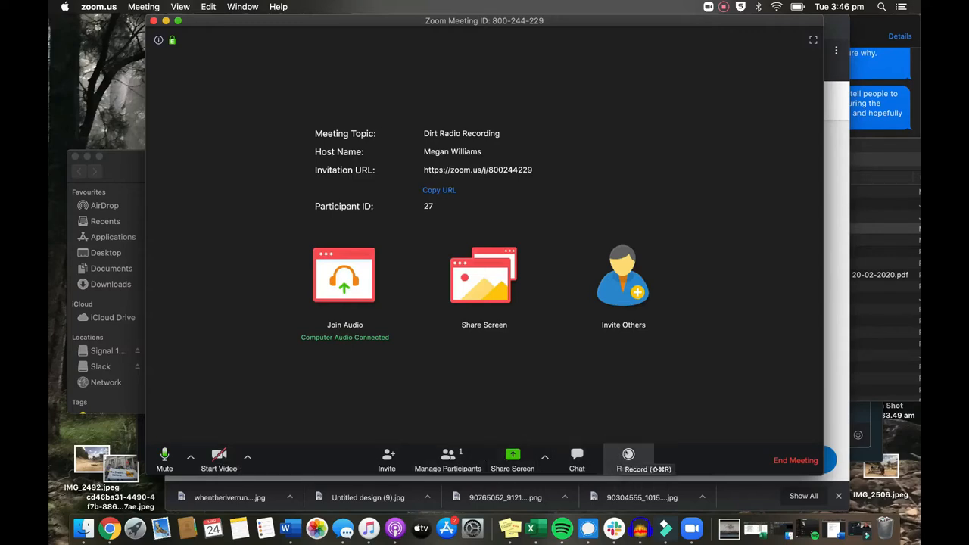
# Record a stretch of the meeting, then stop the recording.
pyautogui.click(627, 460)
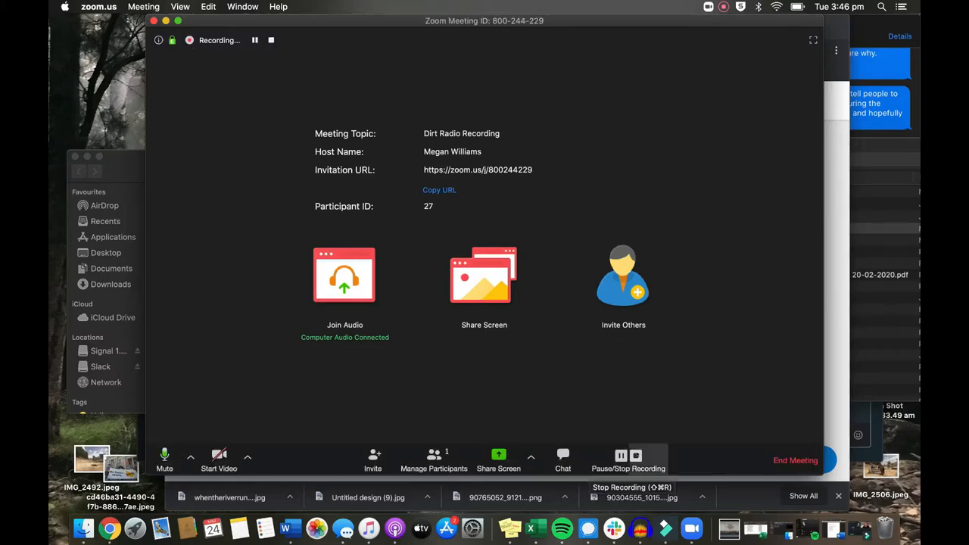
pyautogui.click(627, 454)
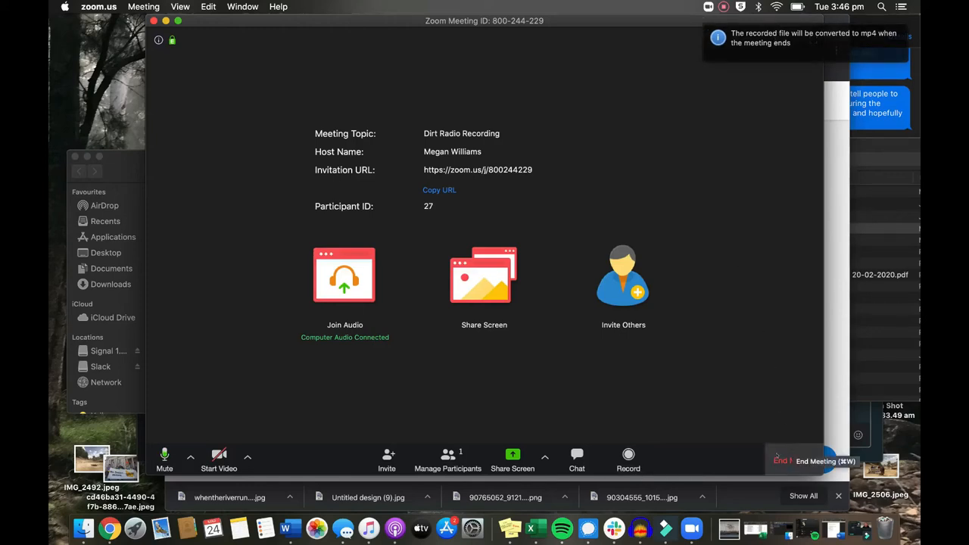
# End the Dirt Radio Recording meeting for all participants.
pyautogui.click(795, 460)
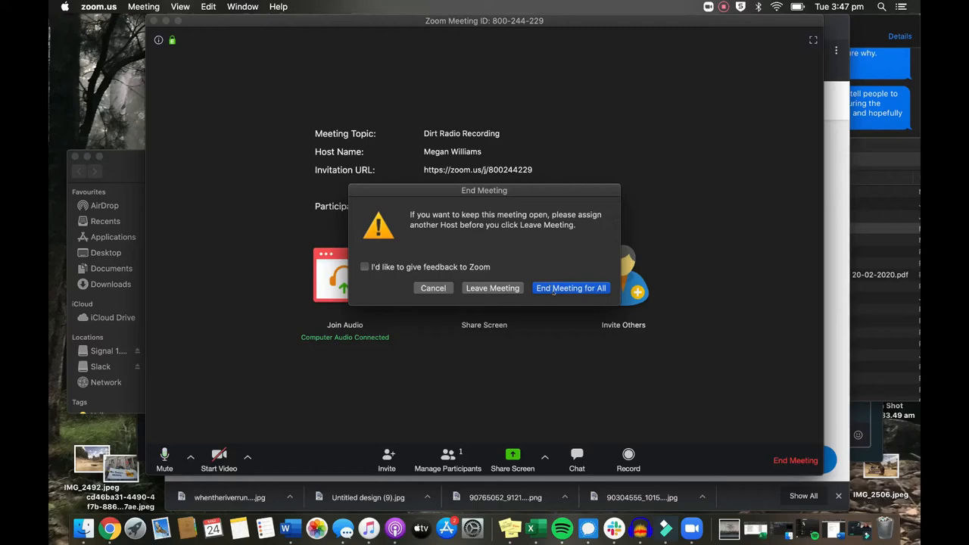
pyautogui.click(570, 287)
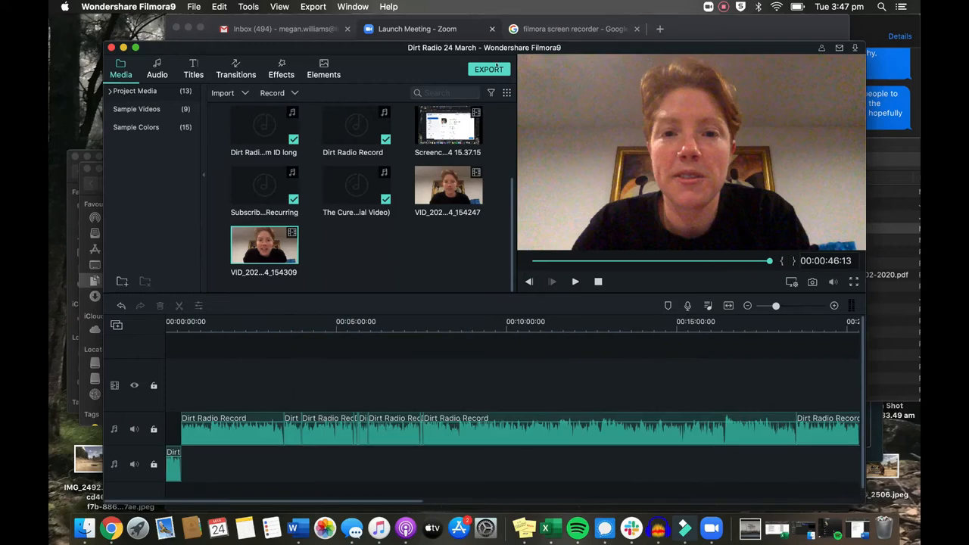
pyautogui.scroll(3)
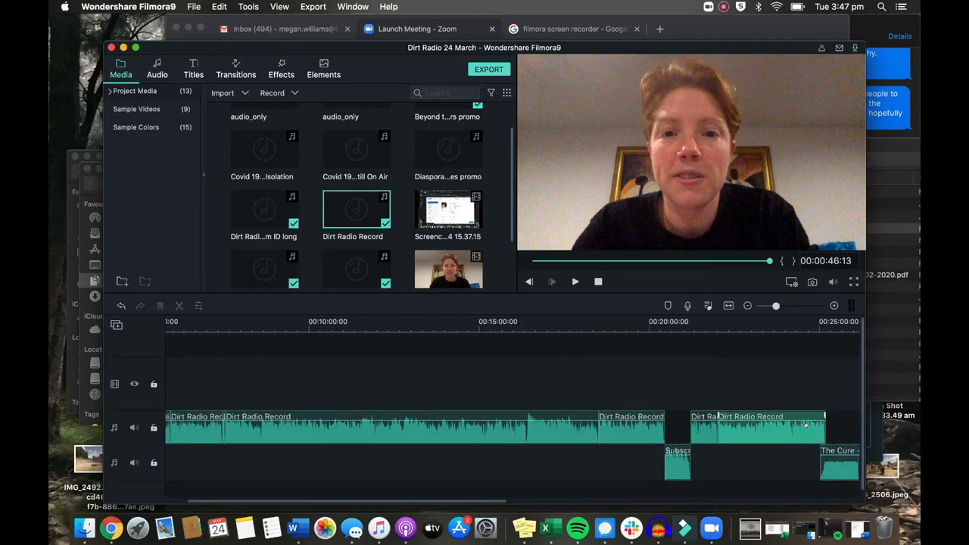
pyautogui.hscroll(3)
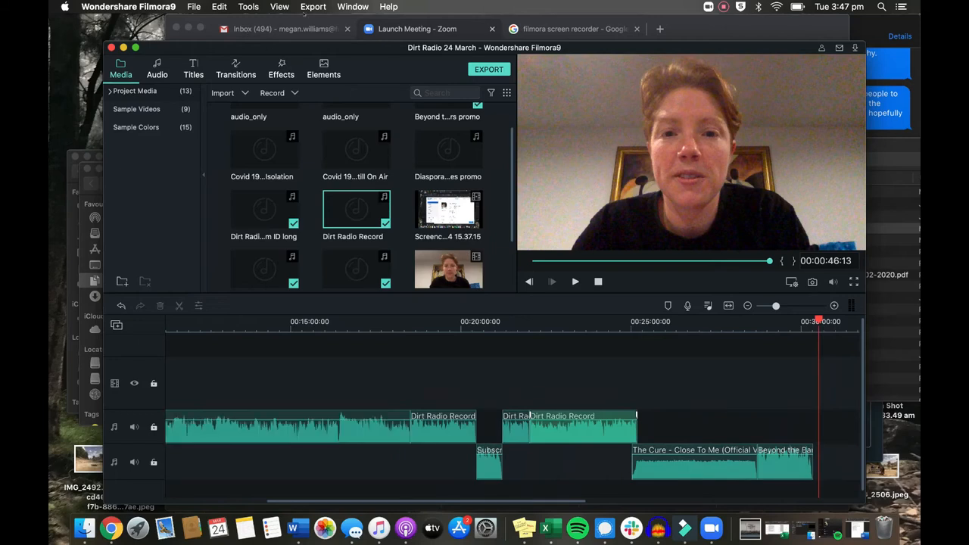
# Set the Filmora9 export format to MP3 audio.
pyautogui.click(488, 69)
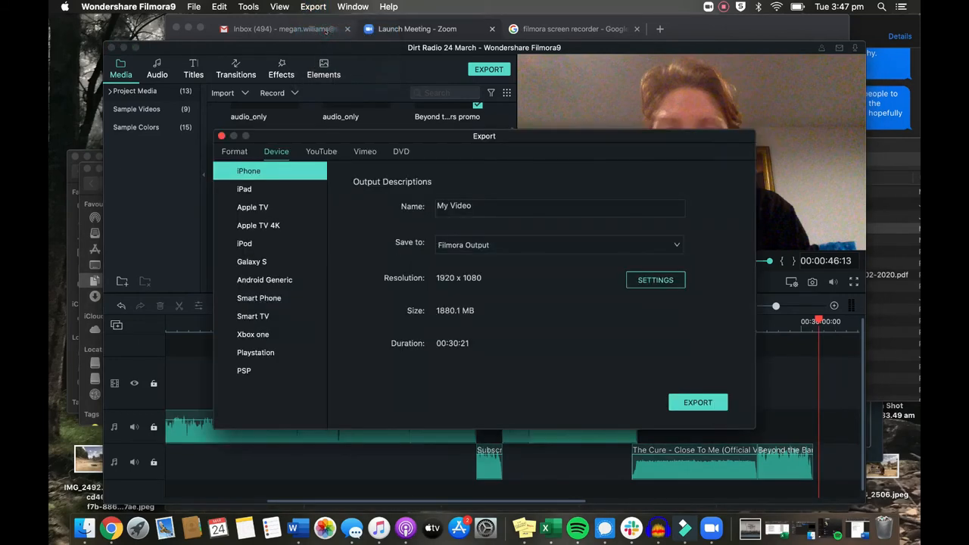
pyautogui.moveTo(300, 164)
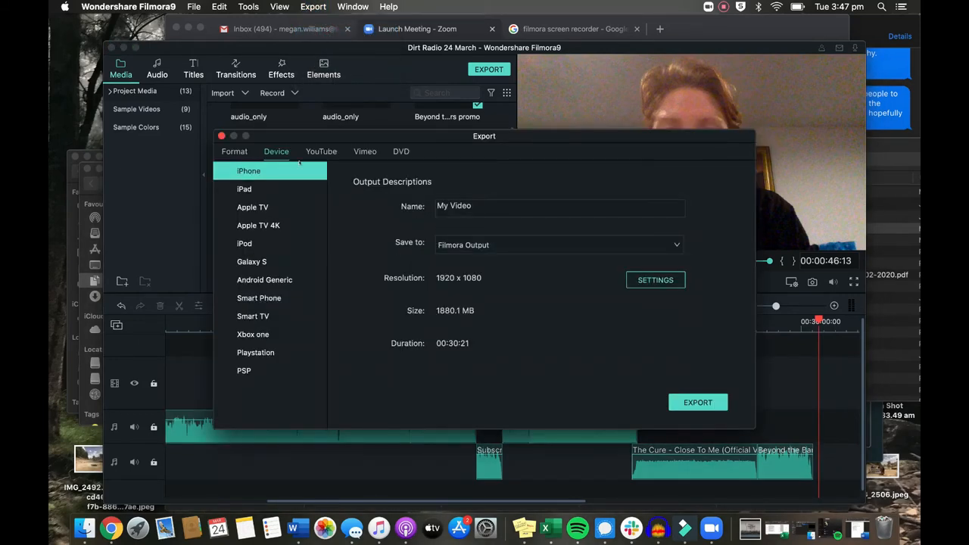
pyautogui.click(234, 151)
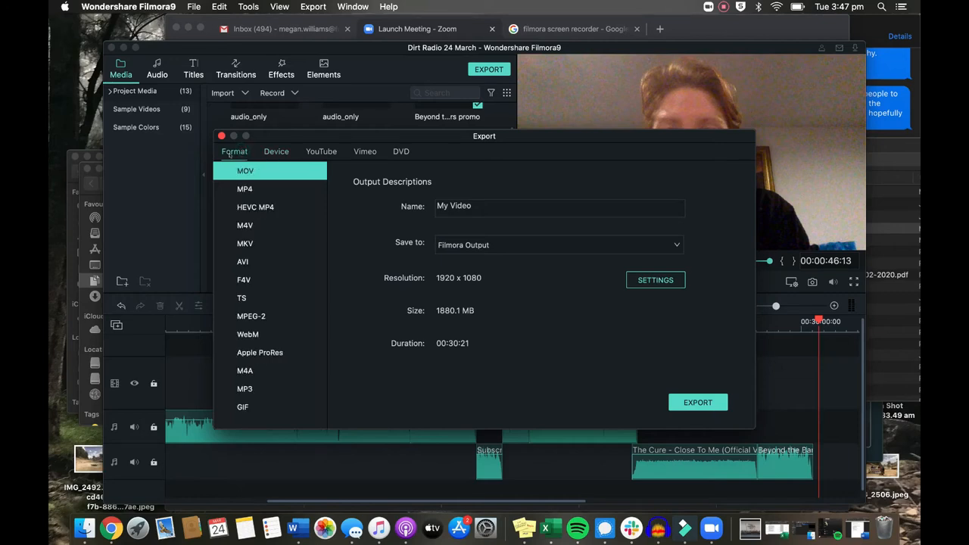
pyautogui.click(246, 387)
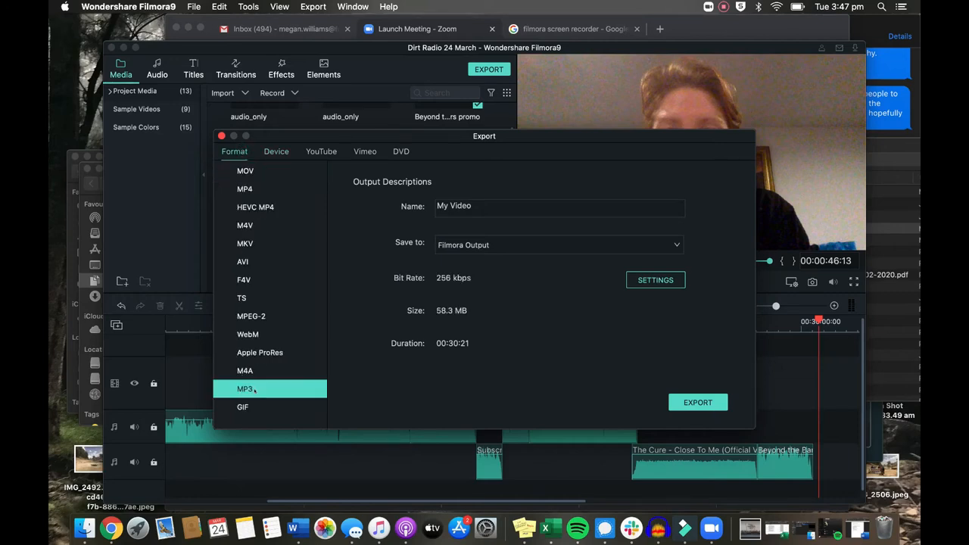